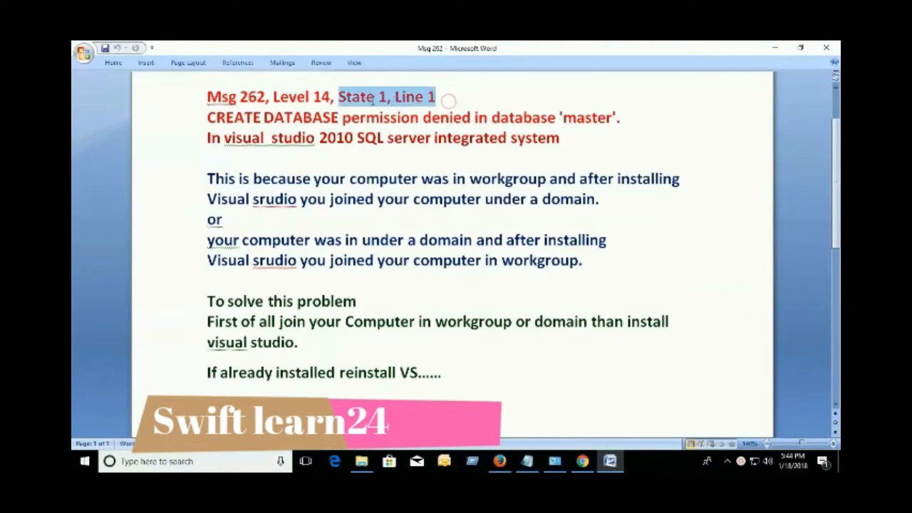
Select the 'CREATE DATABASE permission denied' error line to make it the heading.
left_click(621, 116)
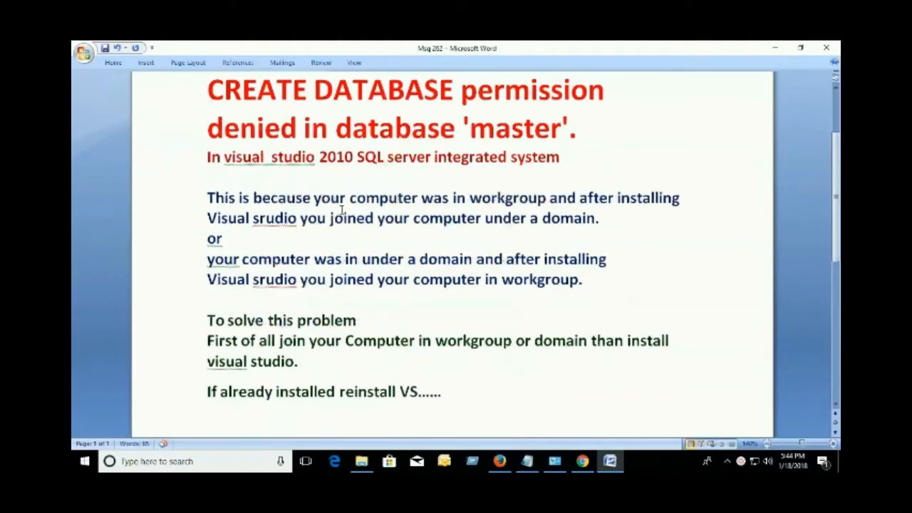
left_click_drag(222, 157, 560, 157)
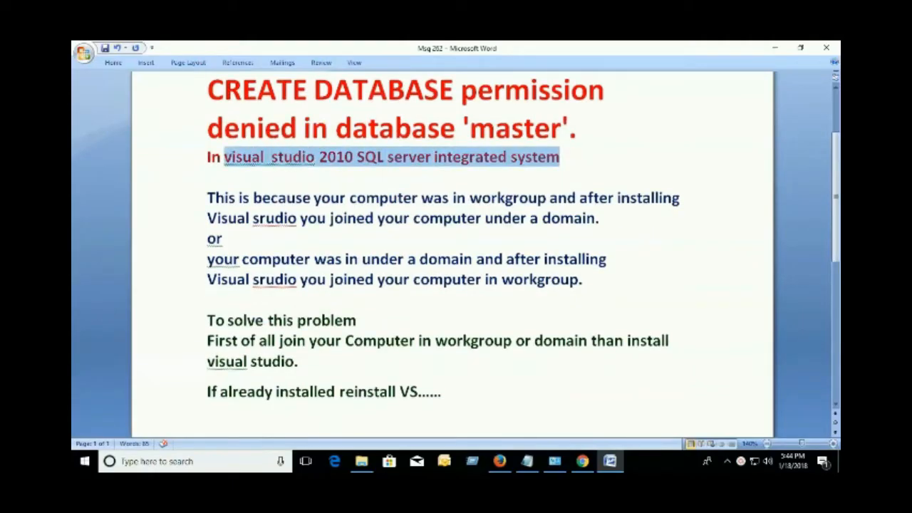
left_click_drag(206, 197, 235, 240)
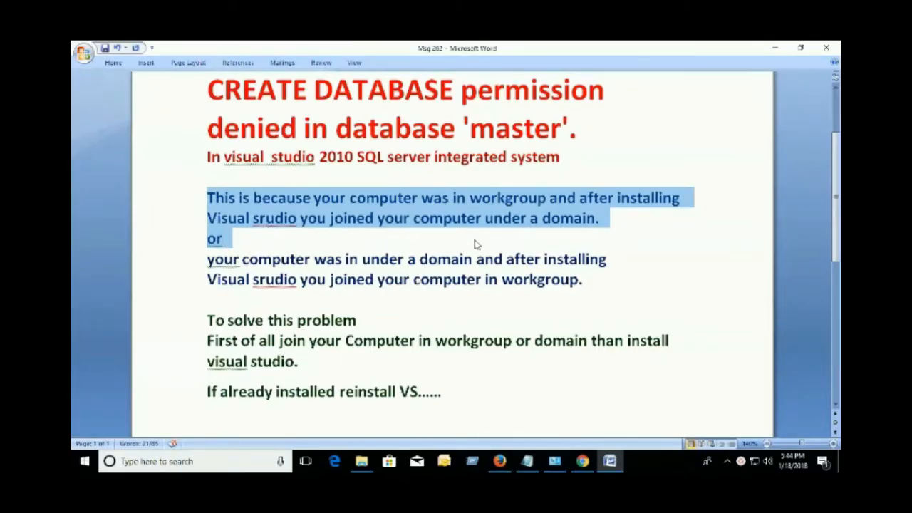
left_click(581, 279)
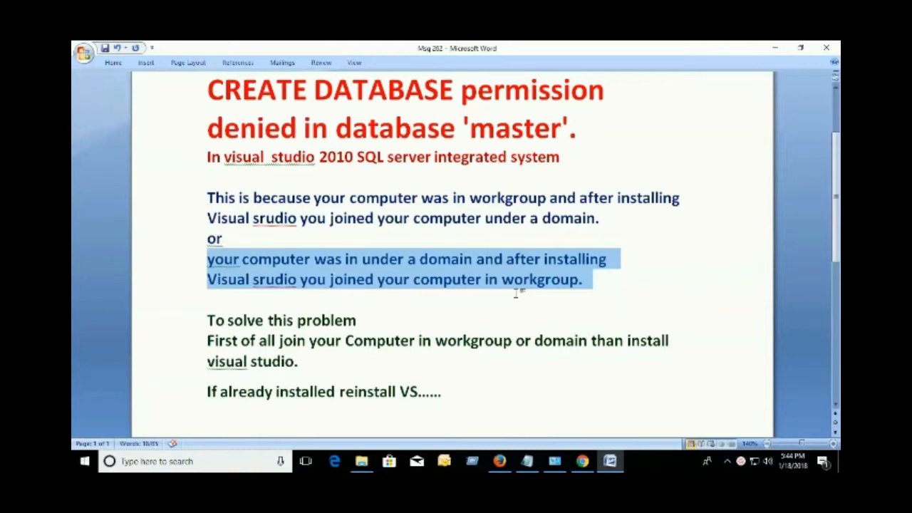
left_click(299, 362)
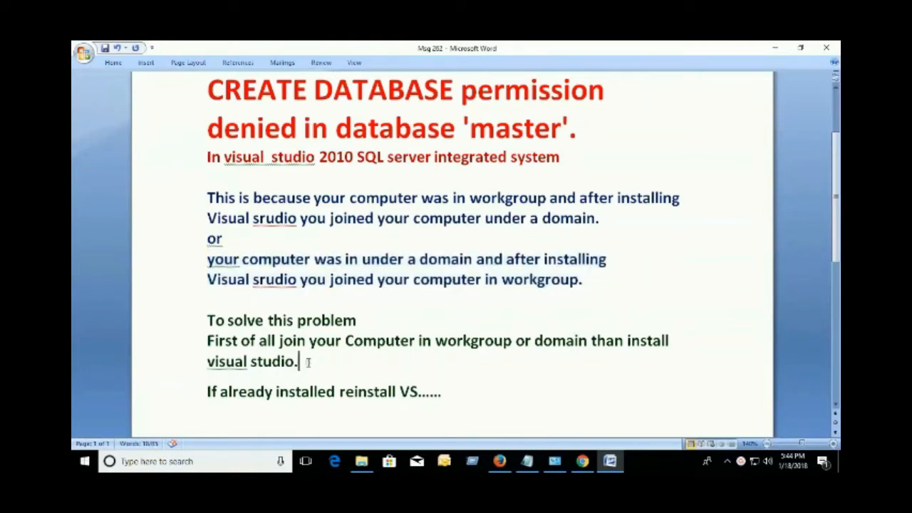
left_click_drag(208, 319, 303, 362)
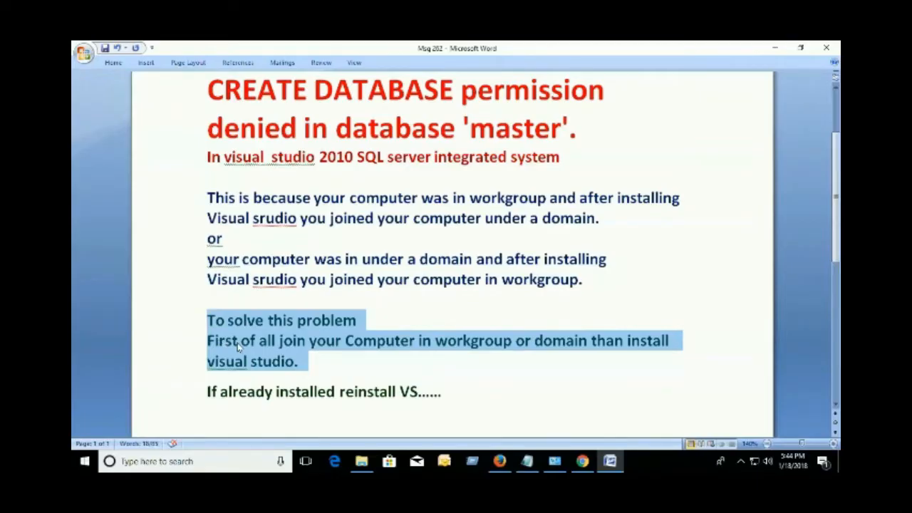
mouse_move(363, 333)
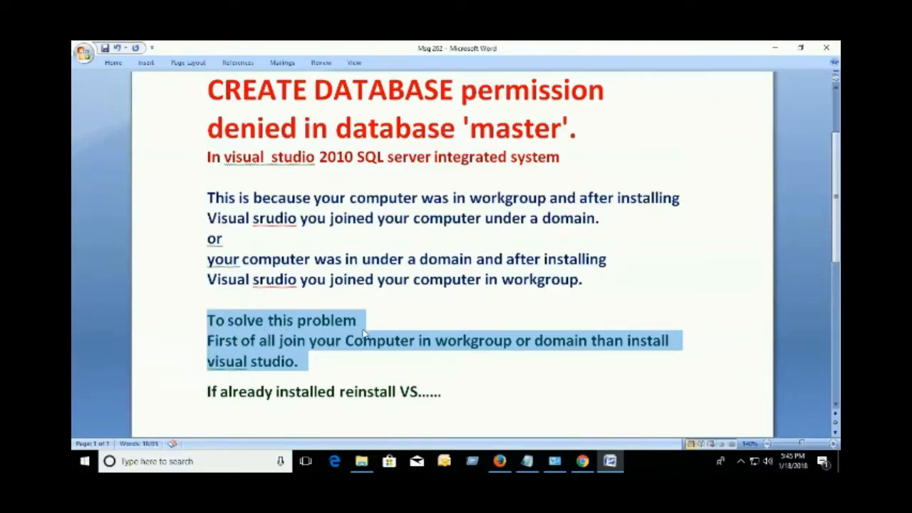
Select the last line and place the cursor in 'reinstall' to change it to 'uninstall'.
left_click(443, 392)
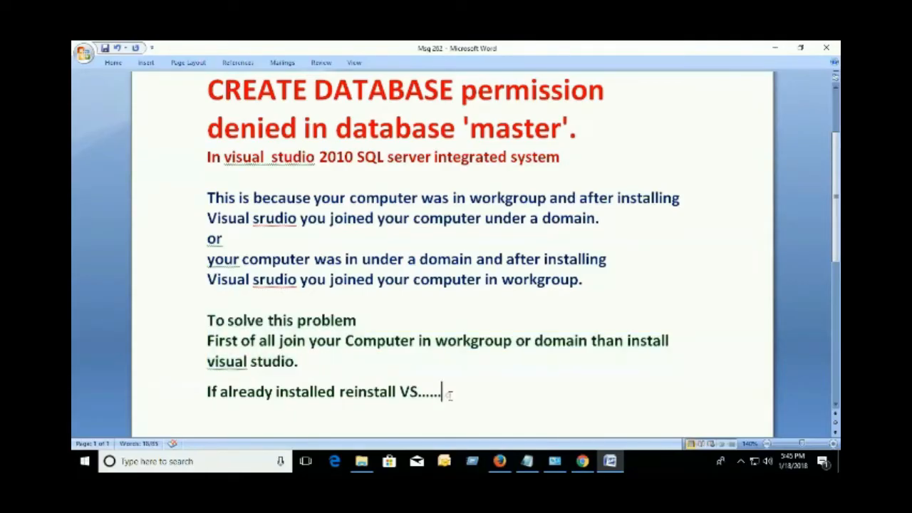
triple_click(324, 391)
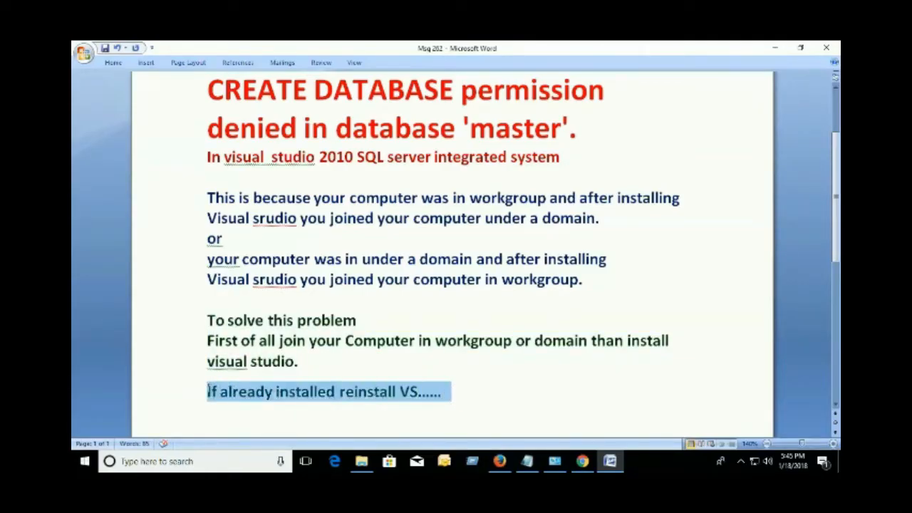
left_click(356, 392)
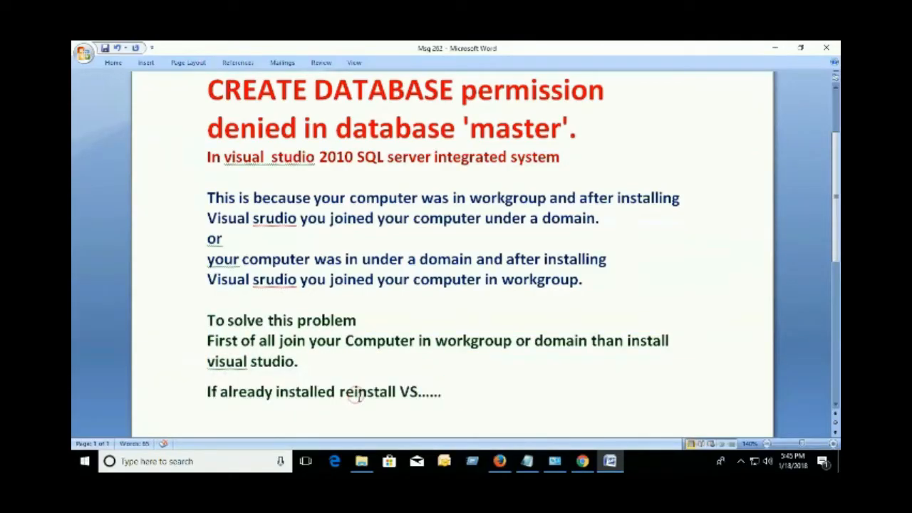
left_click(359, 391)
type("un")
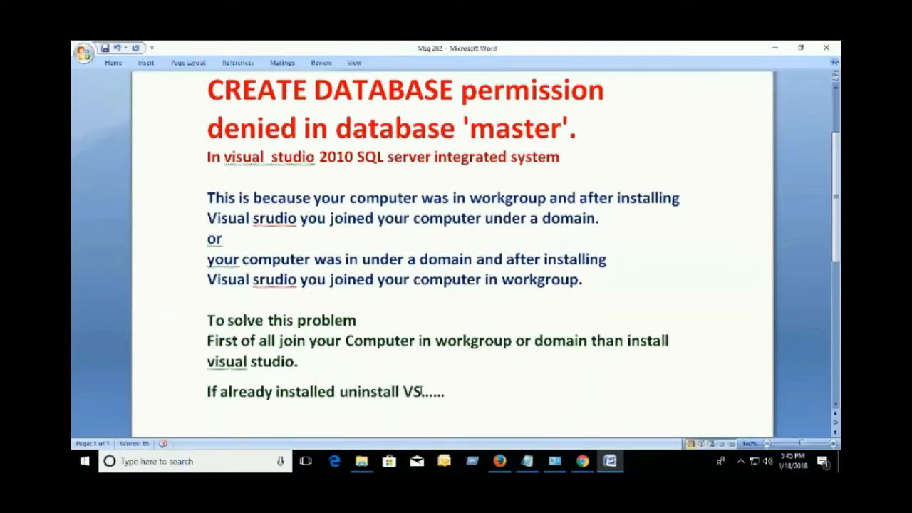
Complete the last line as 'uninstall VS and install again'.
type("and")
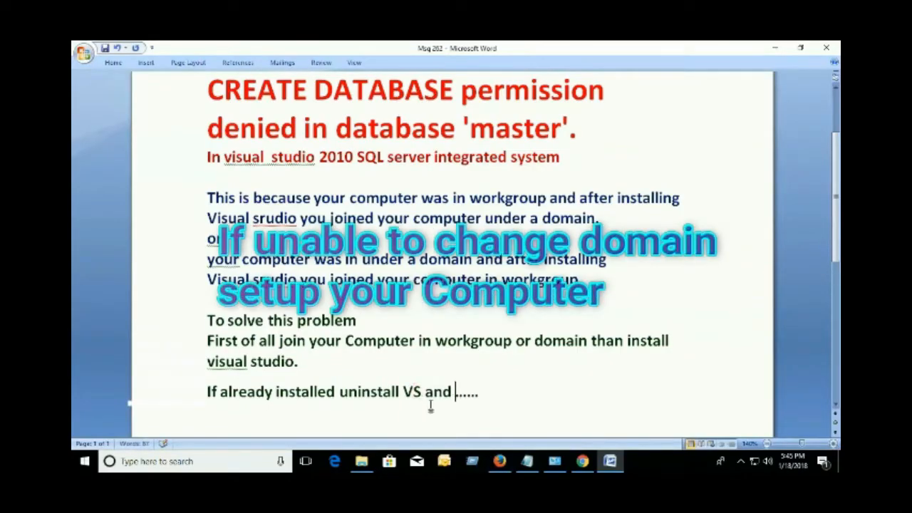
type("install")
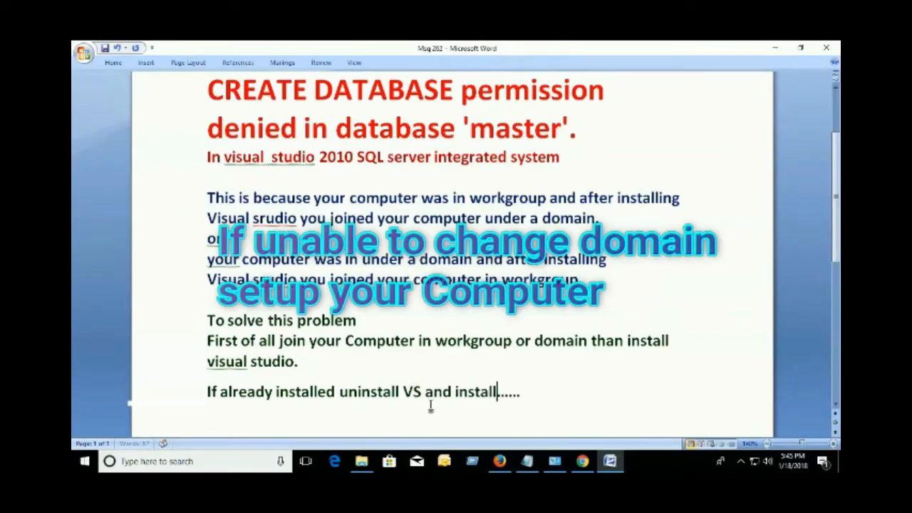
type("again")
type("S")
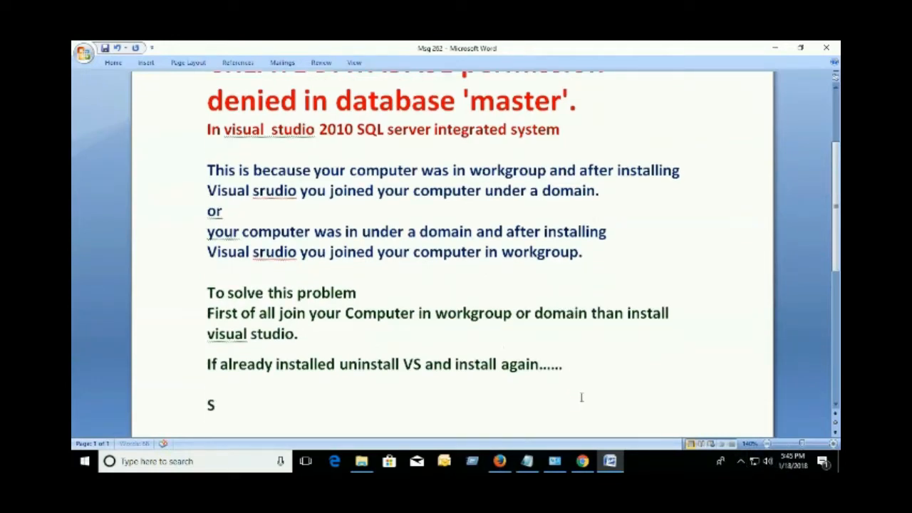
Begin a new line 'See in the video…' referring readers to the video.
type("ee in")
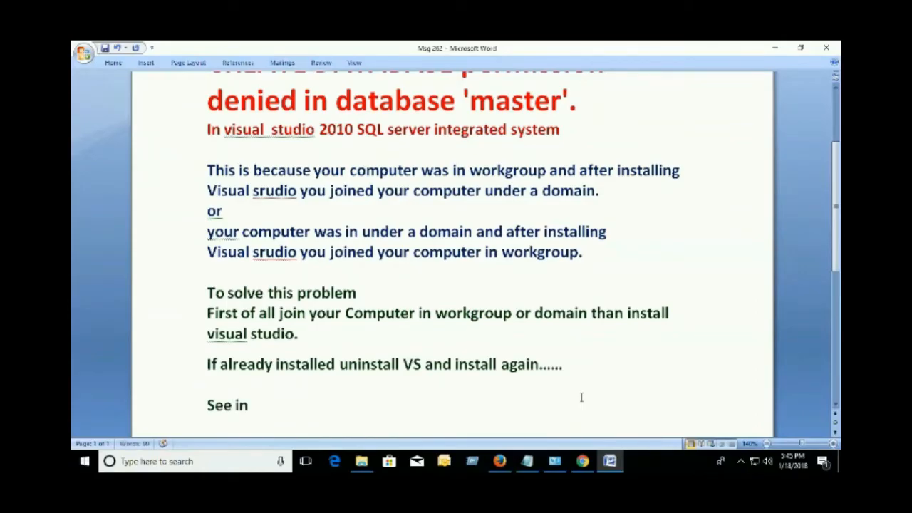
type("the vi")
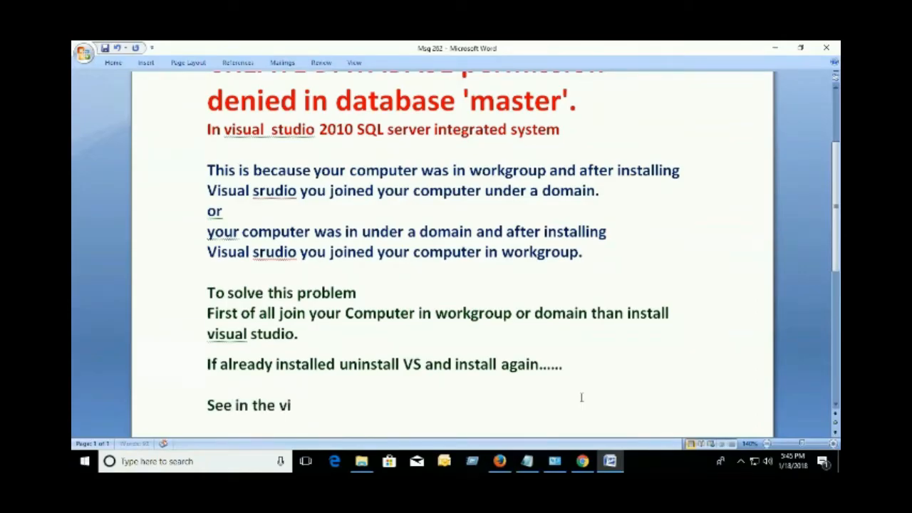
type("deo Pa")
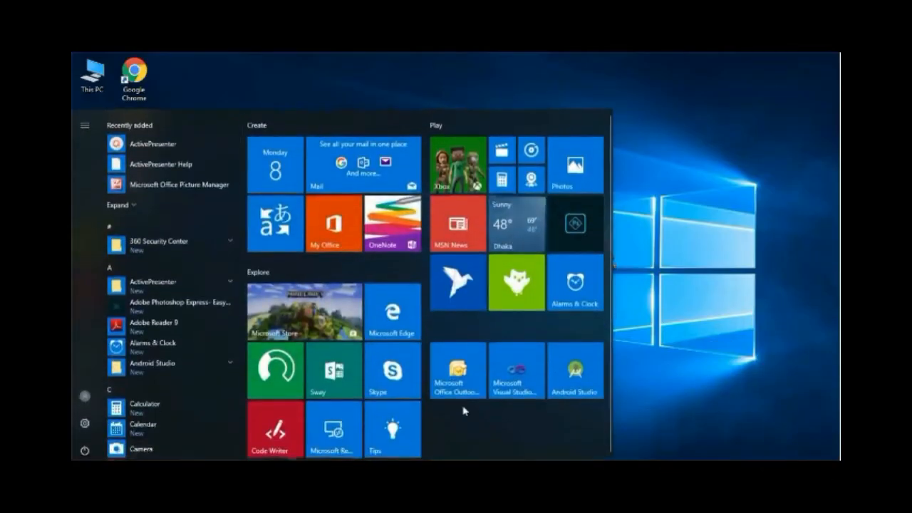
Launch Visual Studio 2010 and start a new Transact-SQL query from the Data menu.
left_click(515, 371)
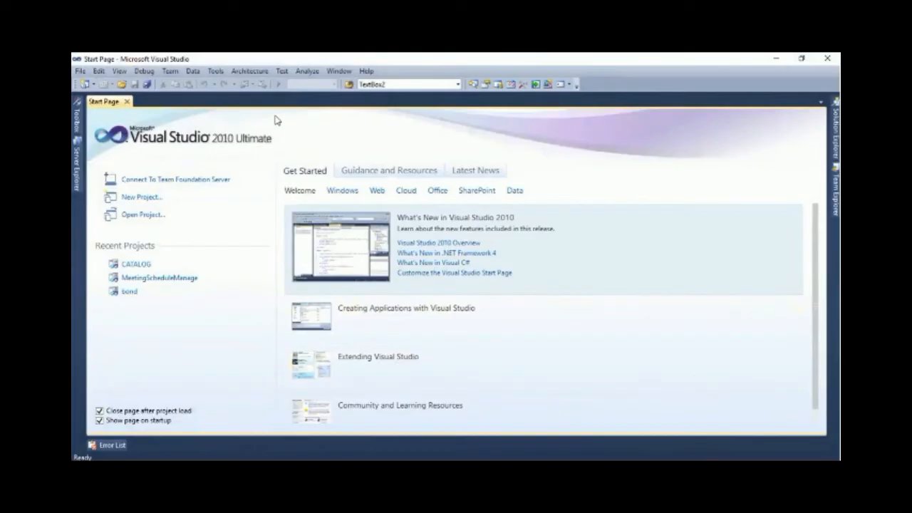
left_click(193, 71)
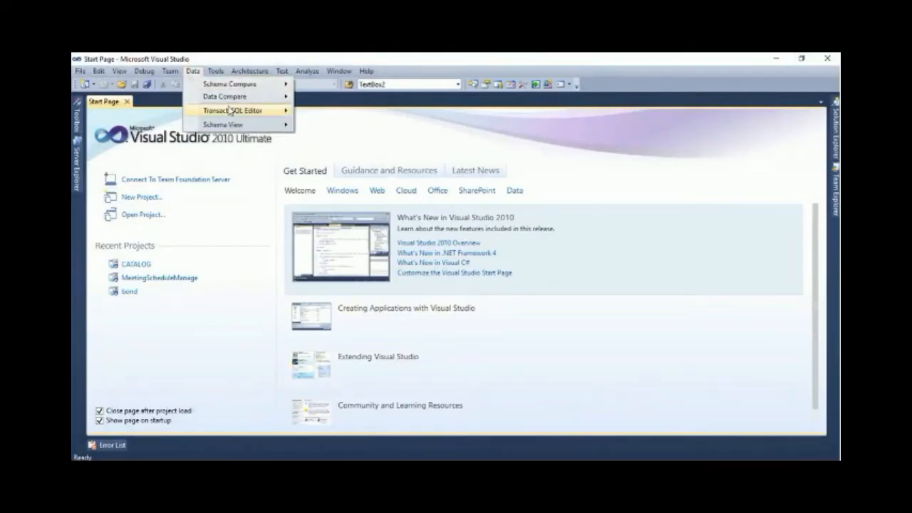
left_click(233, 111)
type(".")
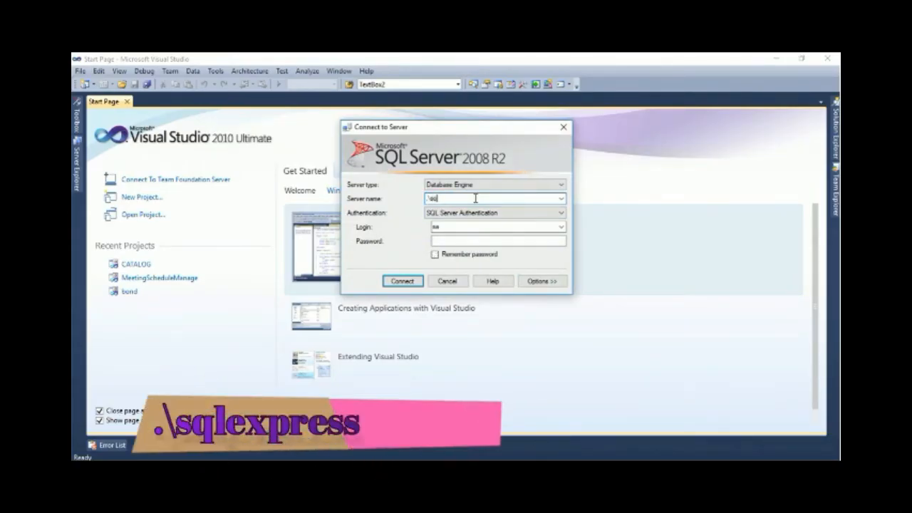
Connect to server '.\sqlexpress' to get an empty query window on master.
type("\\sqlexpress")
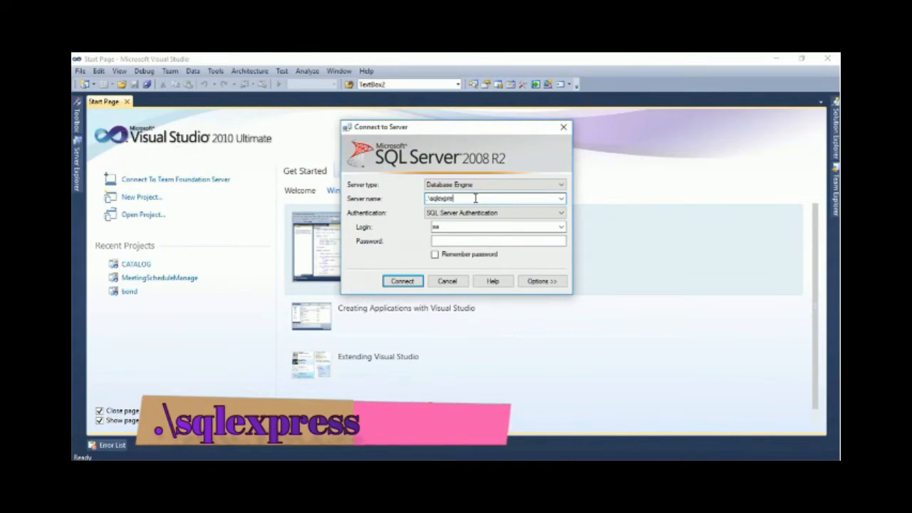
left_click(561, 213)
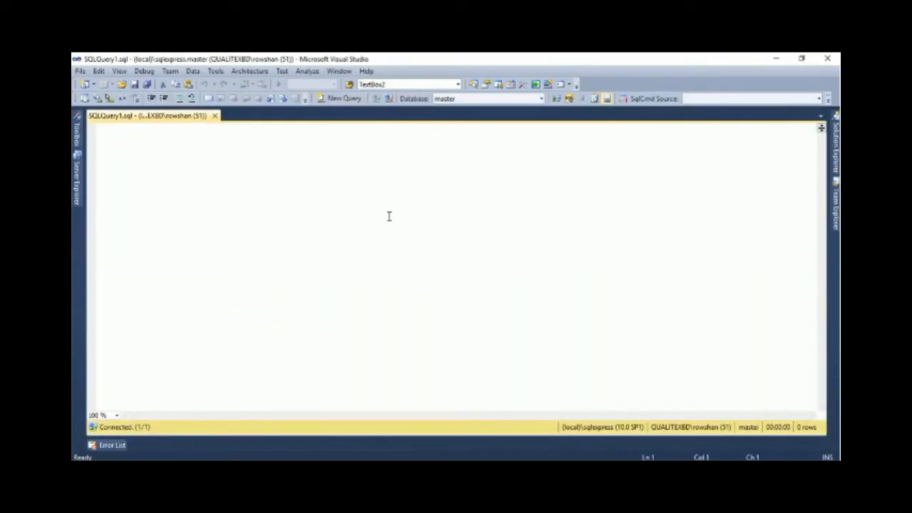
Run 'create database myfirstDB', which fails with permission denied in master.
type("create")
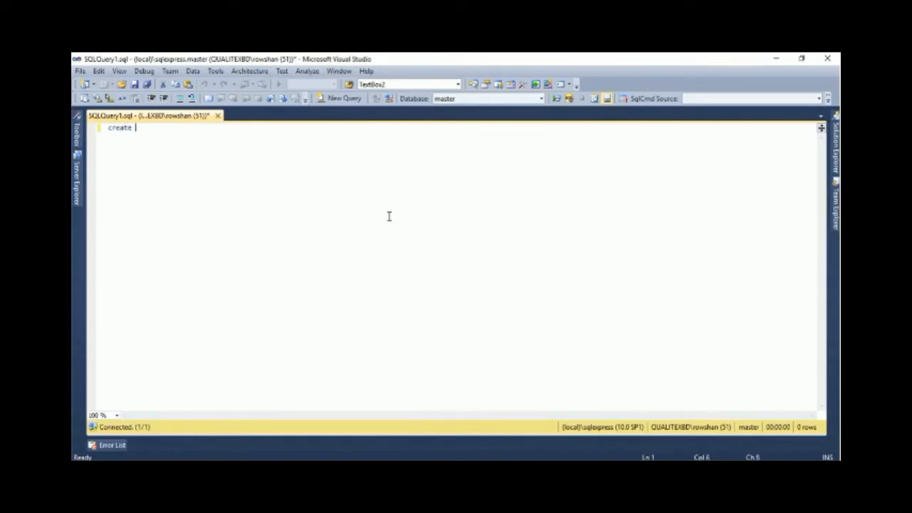
type("database myfirstDB")
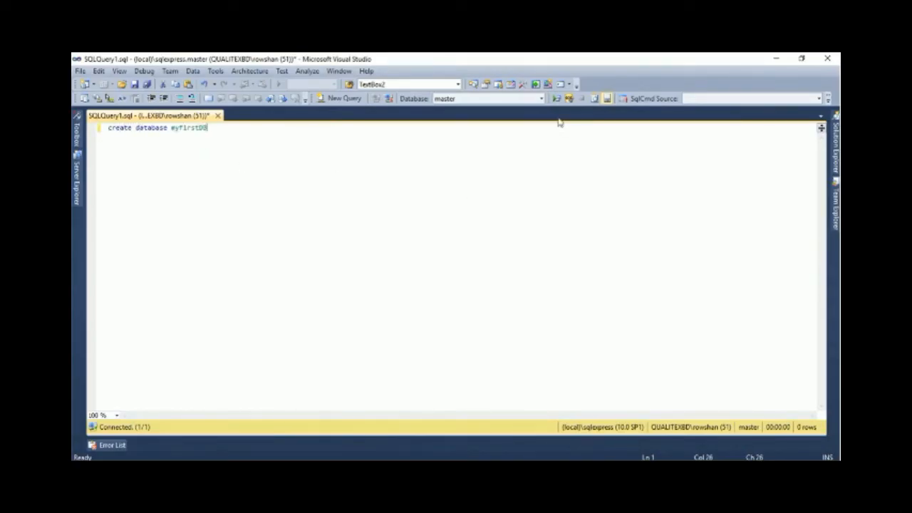
key("F5")
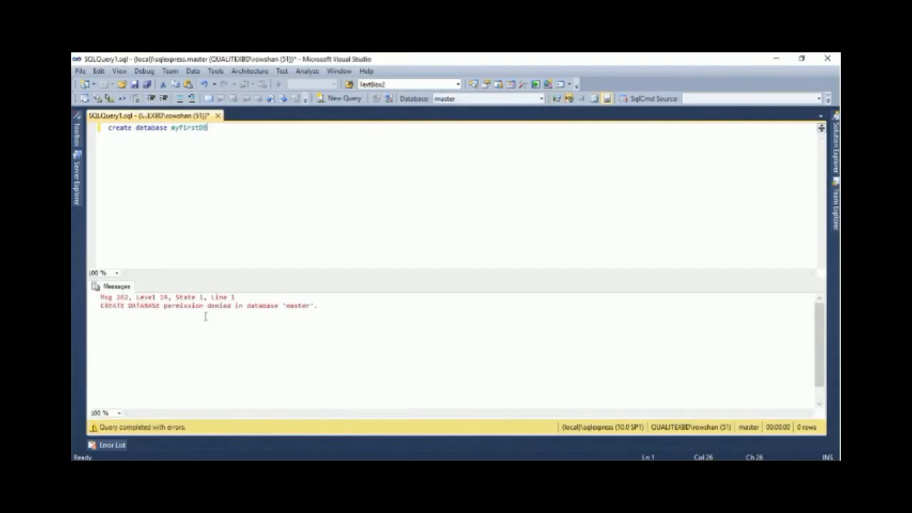
mouse_move(335, 312)
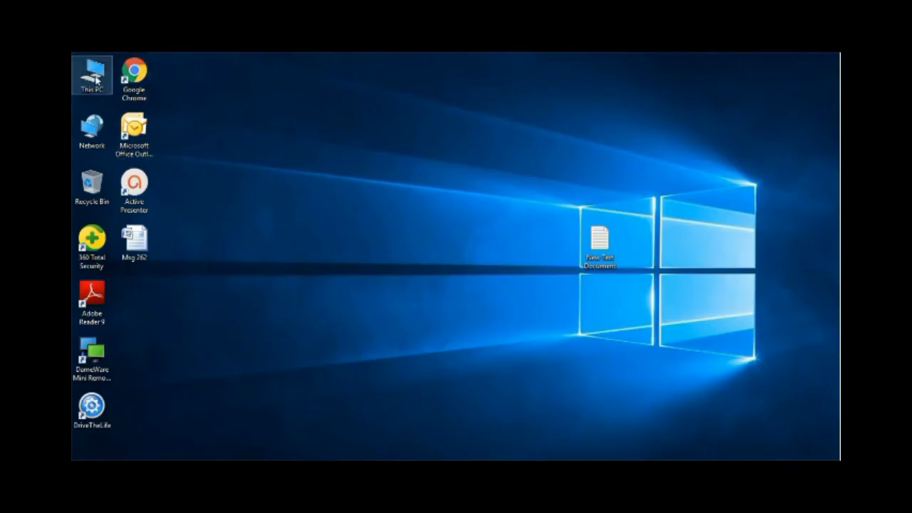
Open This PC's Properties to show the computer name and domain membership.
right_click(91, 74)
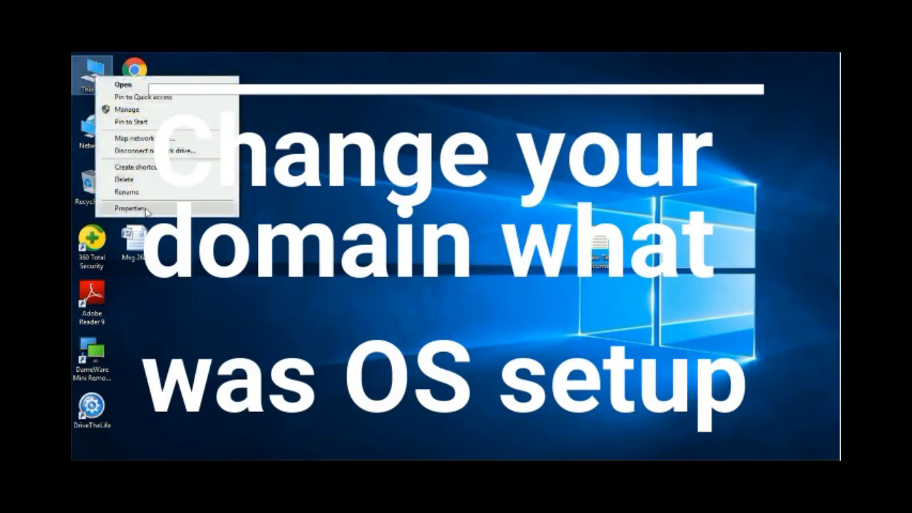
left_click(129, 208)
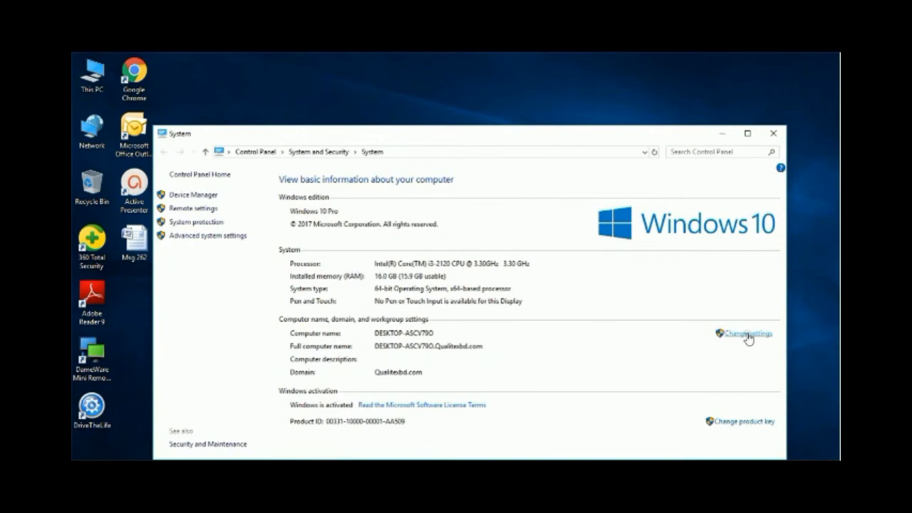
Change membership from the Qualitebd.com domain to workgroup HOME and accept the password warning.
left_click(748, 334)
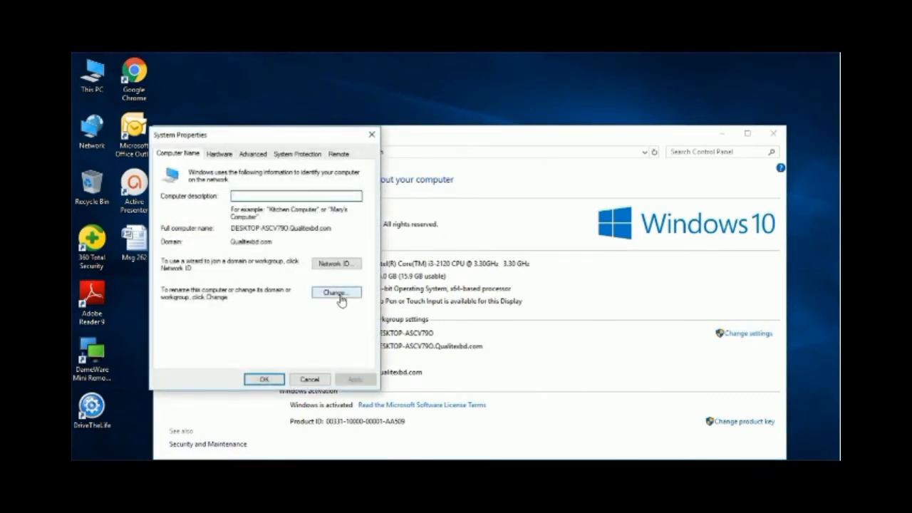
left_click(335, 293)
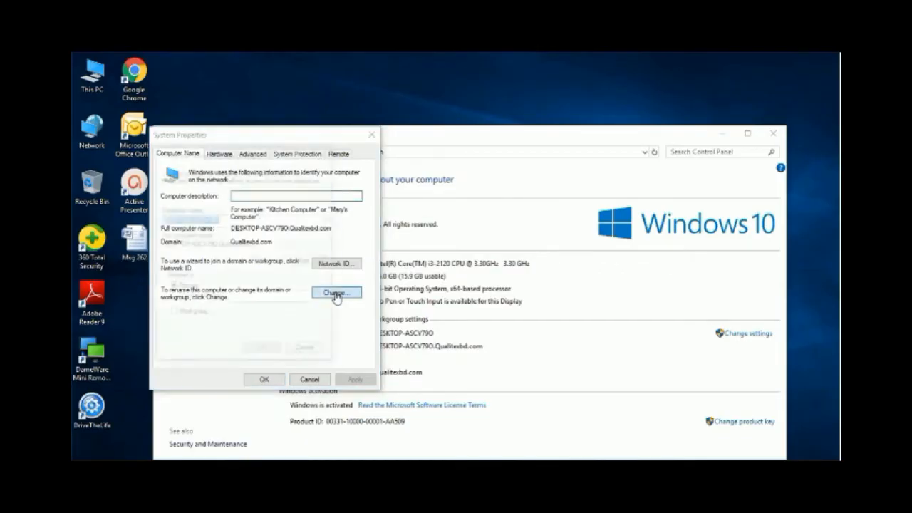
left_click(337, 294)
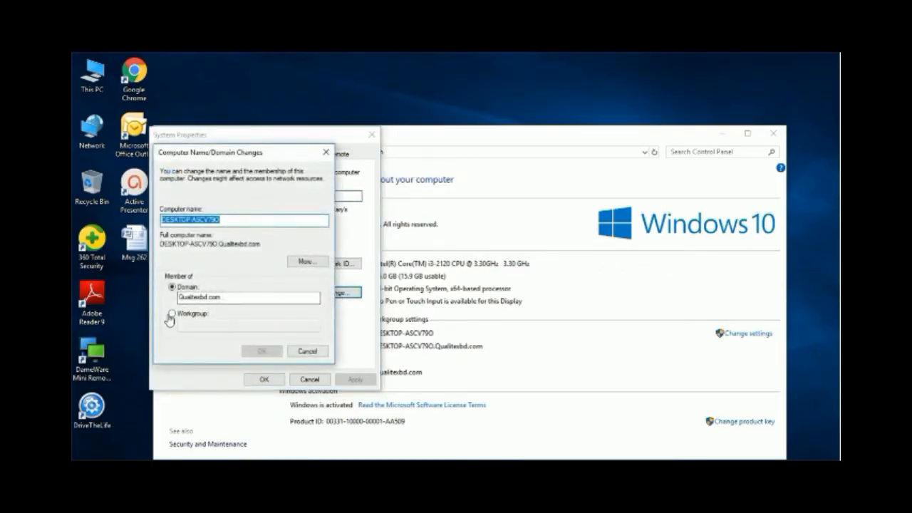
left_click(171, 314)
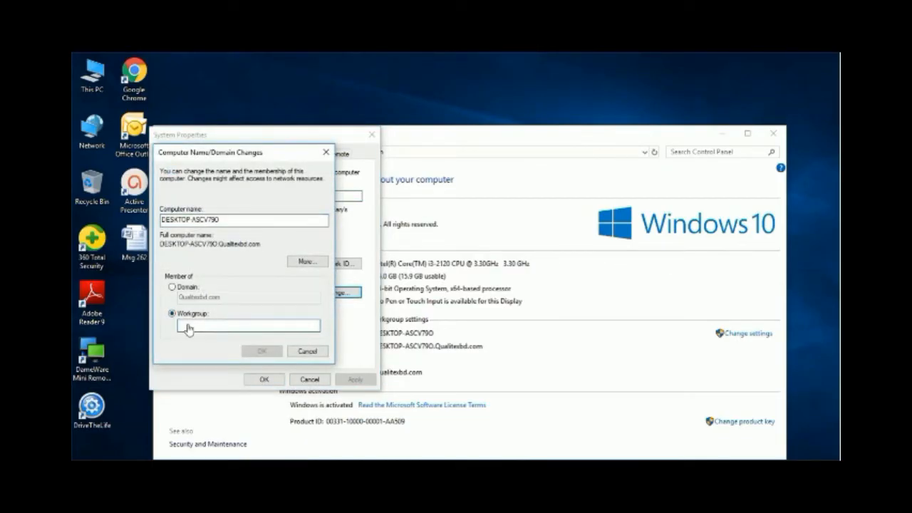
type("HOME")
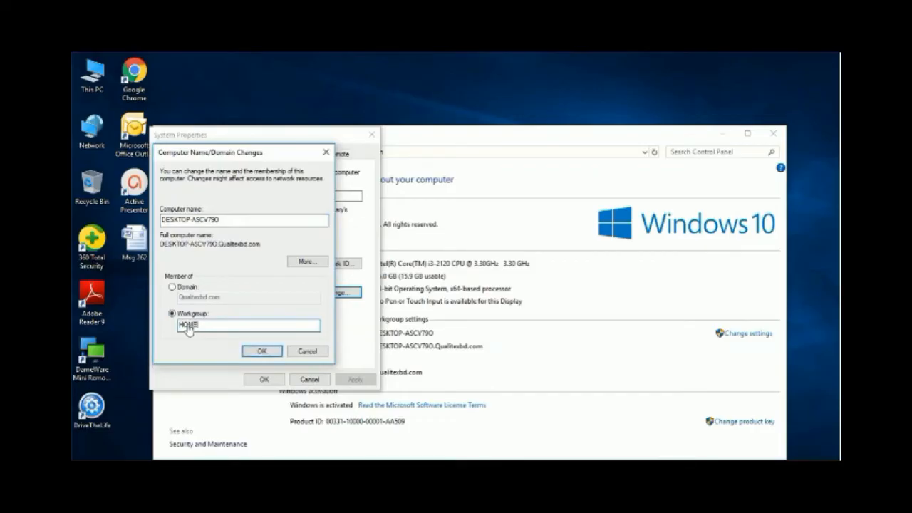
left_click(262, 350)
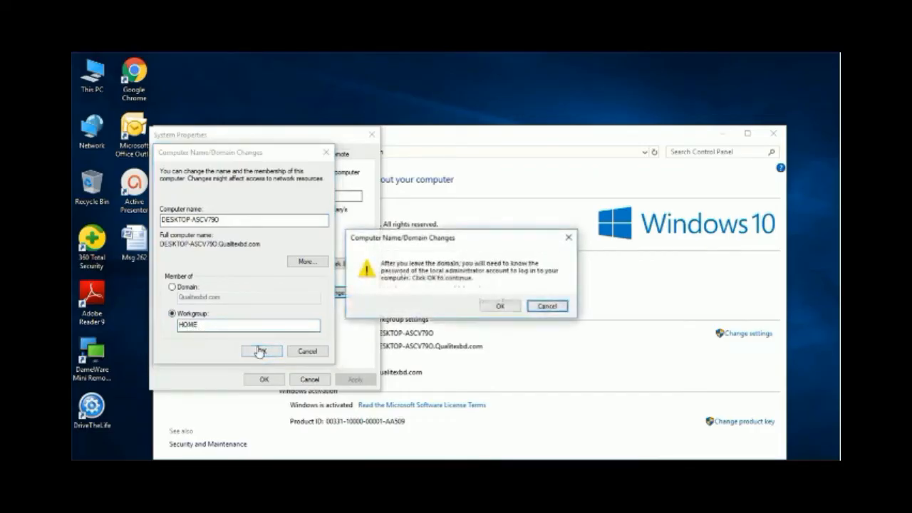
left_click(498, 305)
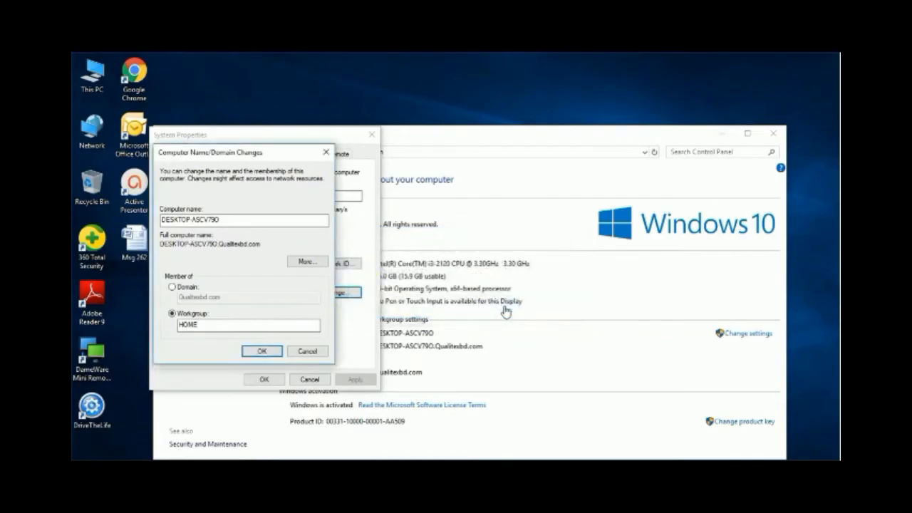
mouse_move(556, 456)
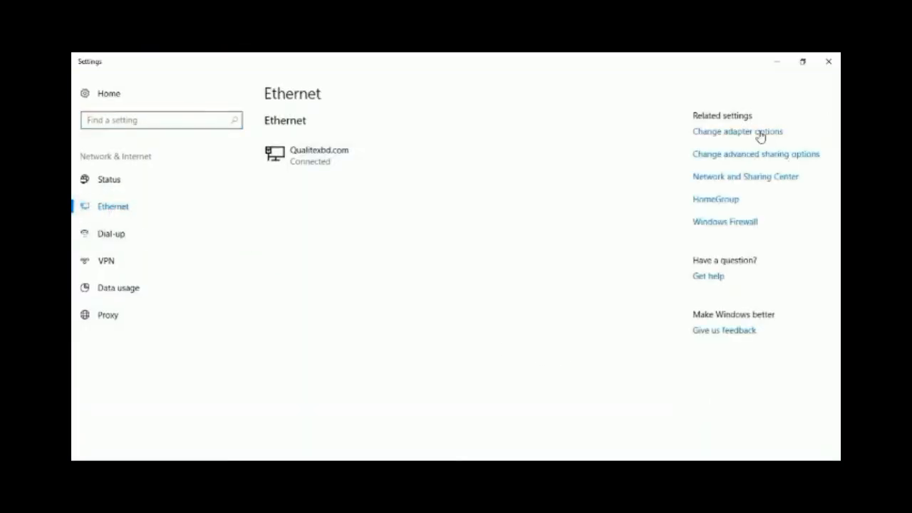
Review the Ethernet adapter's static IPv4 address and DNS settings, then confirm them.
left_click(738, 131)
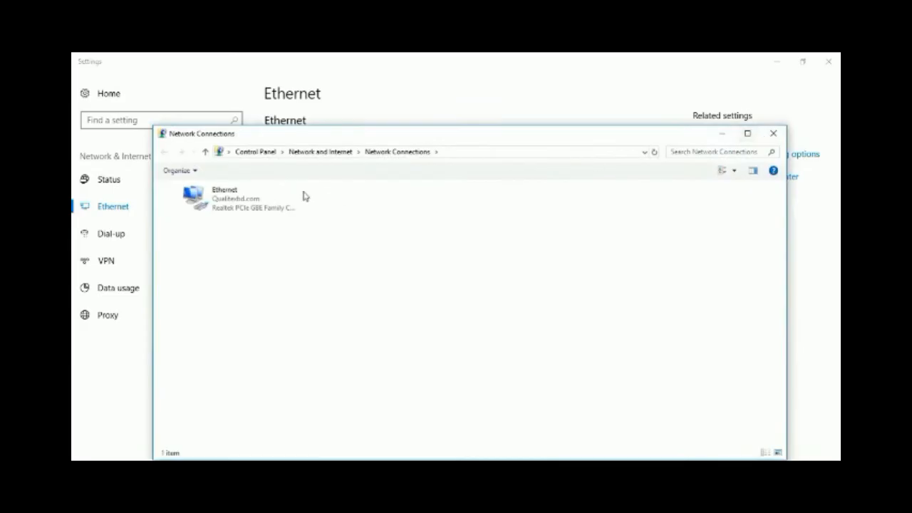
right_click(225, 199)
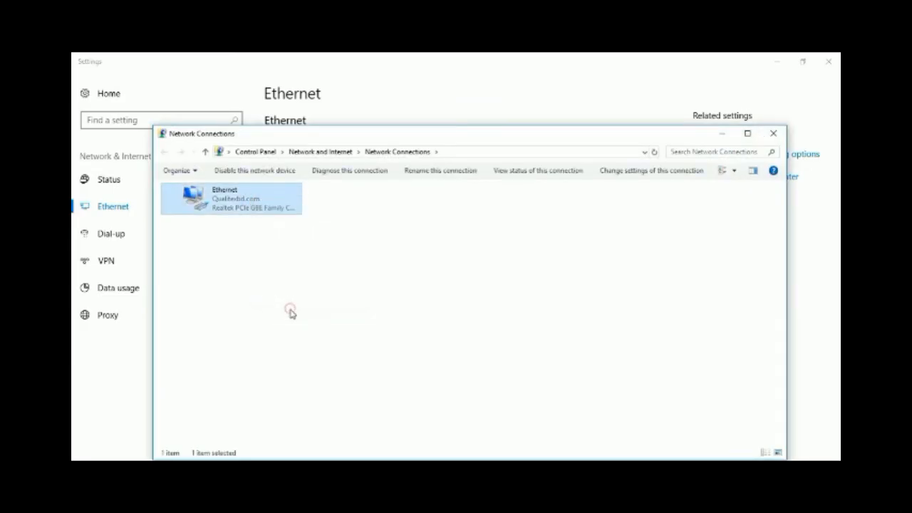
double_click(235, 200)
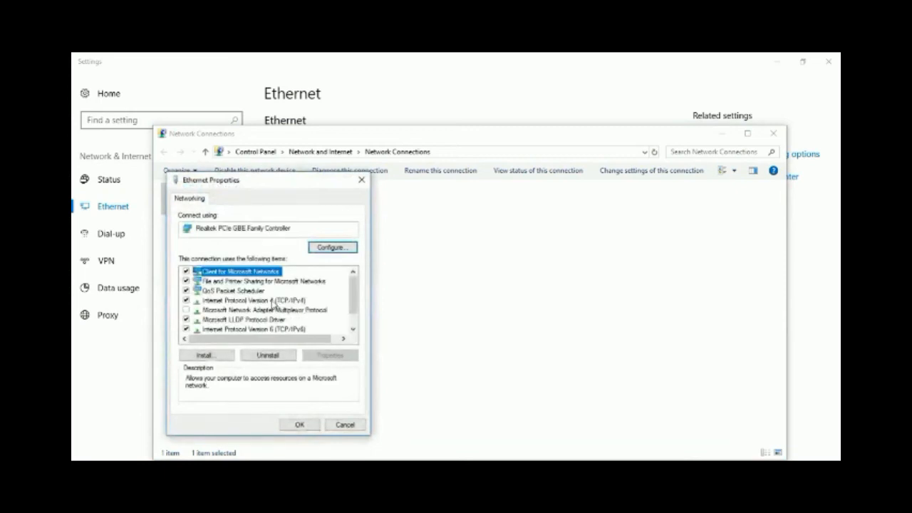
double_click(242, 299)
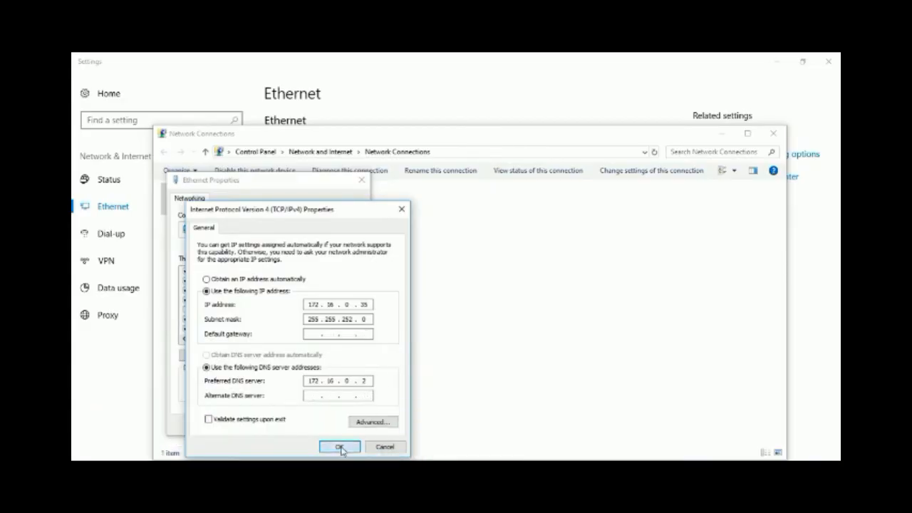
left_click(339, 448)
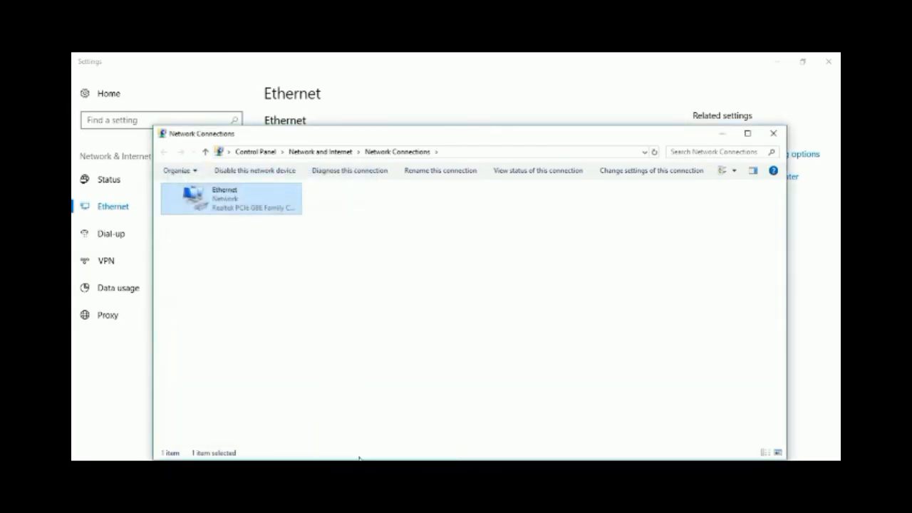
Confirm the workgroup change, dismiss the HOME welcome and restart notices.
left_click(261, 351)
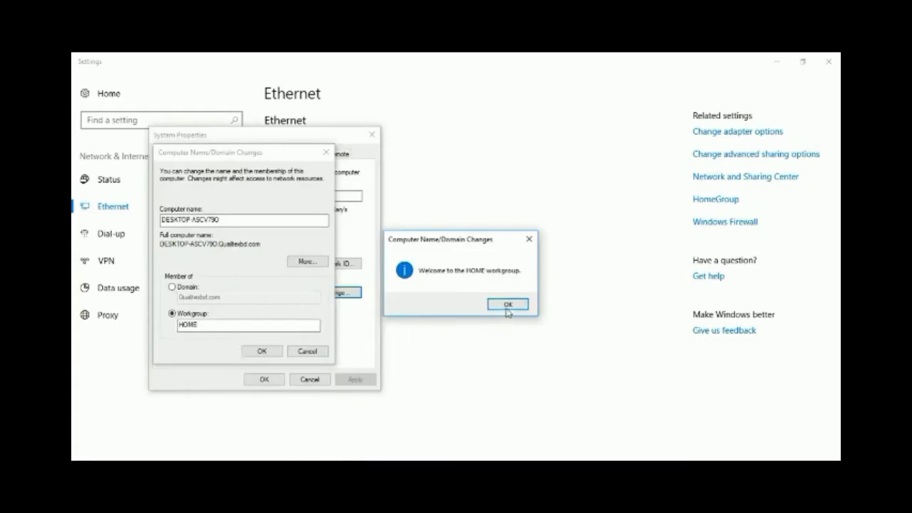
left_click(508, 305)
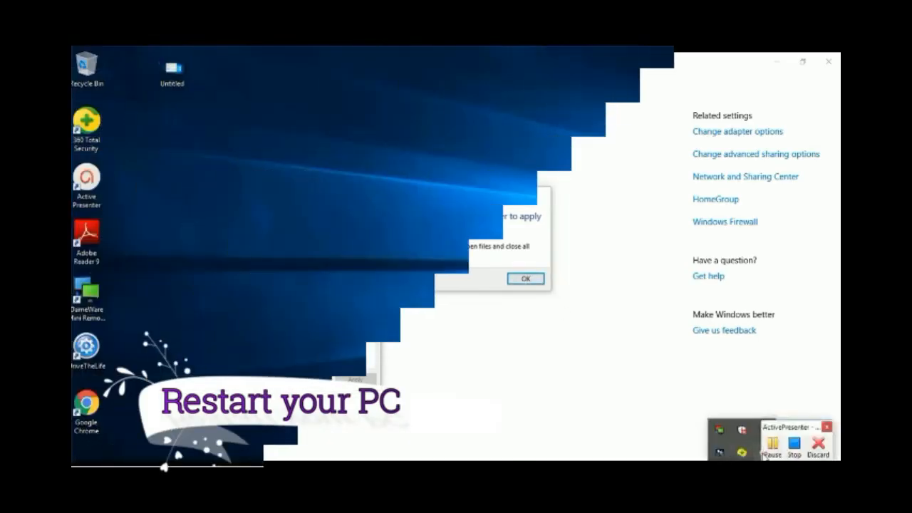
left_click(524, 278)
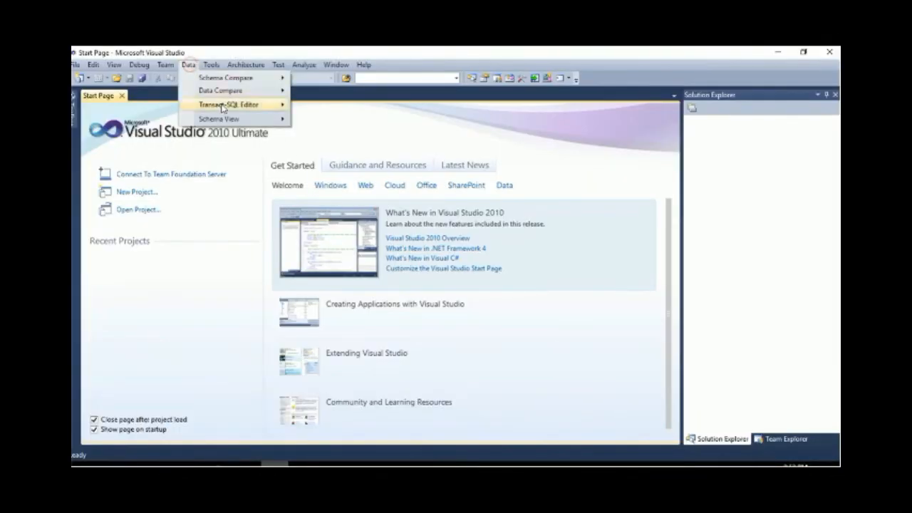
Open a new Transact-SQL query in Visual Studio connected to the local server.
left_click(228, 104)
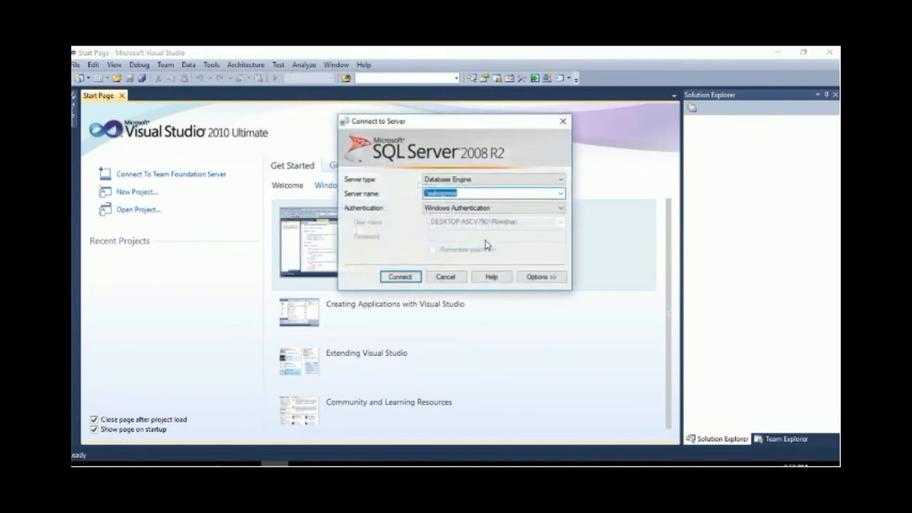
left_click(399, 276)
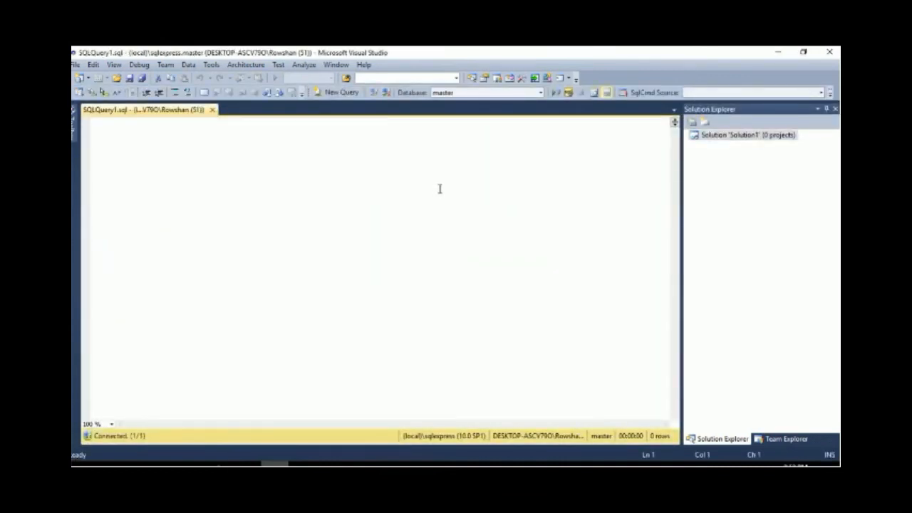
Enter 'Create database myFirstTestDB' in the query editor and execute it.
type("Create database")
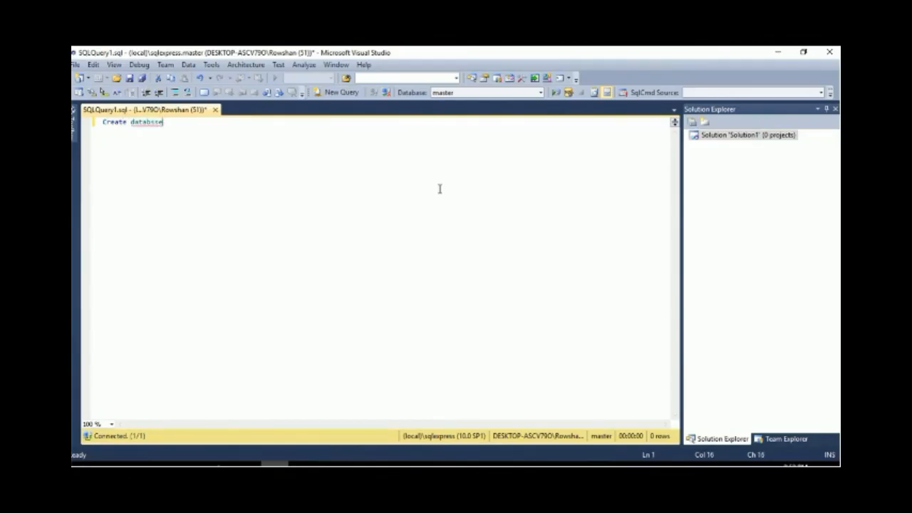
key("Backspace")
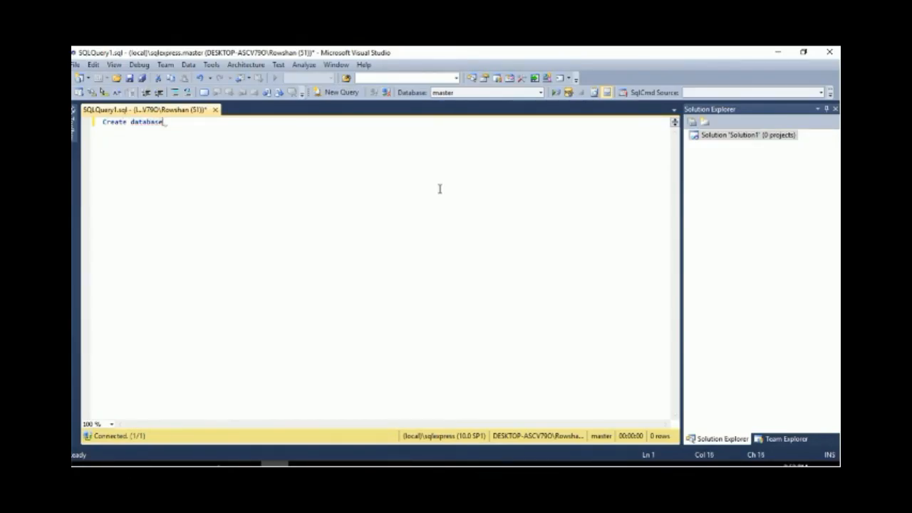
type("my fd")
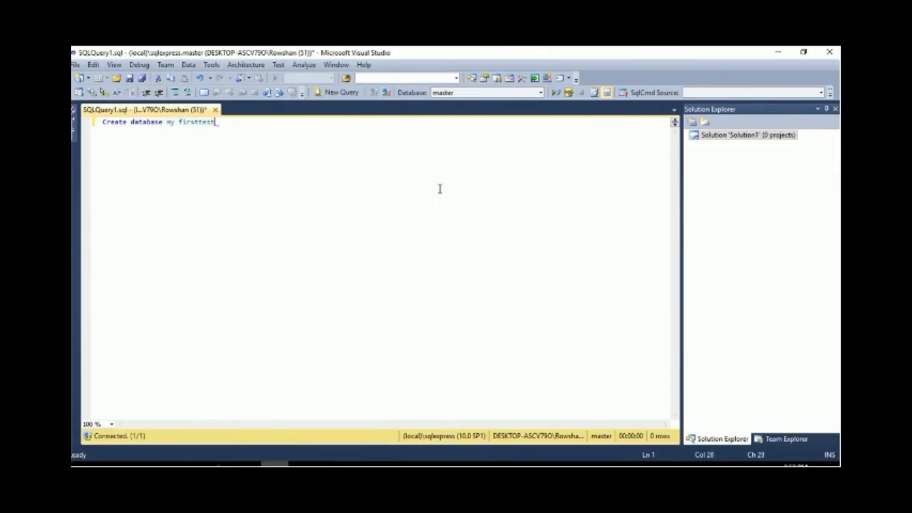
type("DB")
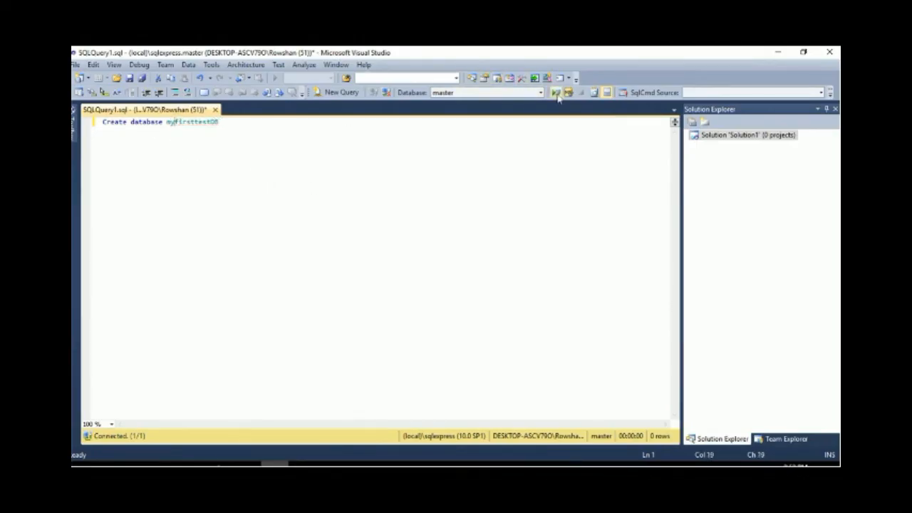
left_click(555, 91)
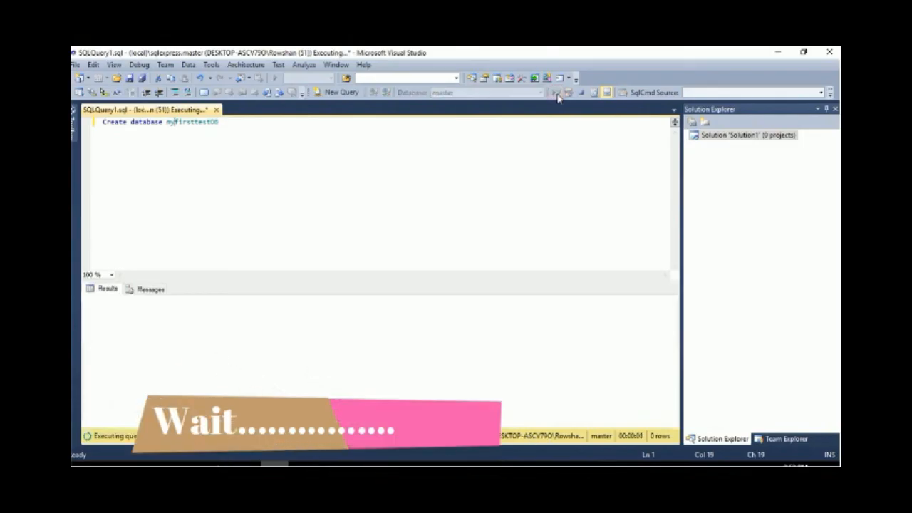